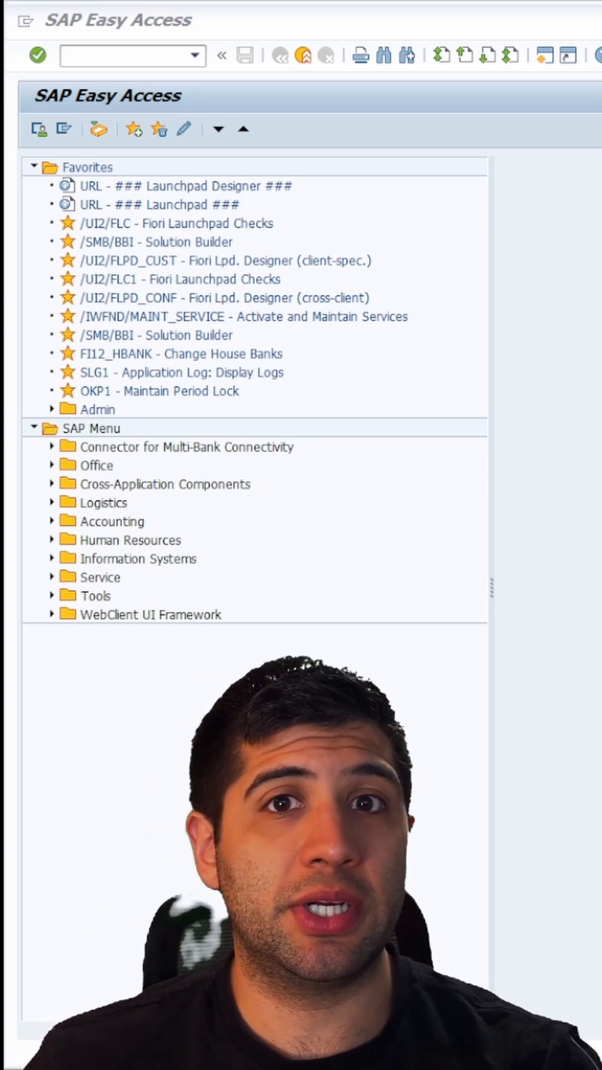
Enter transaction code f-02 in the command field on the Easy Access screen.
click(117, 58)
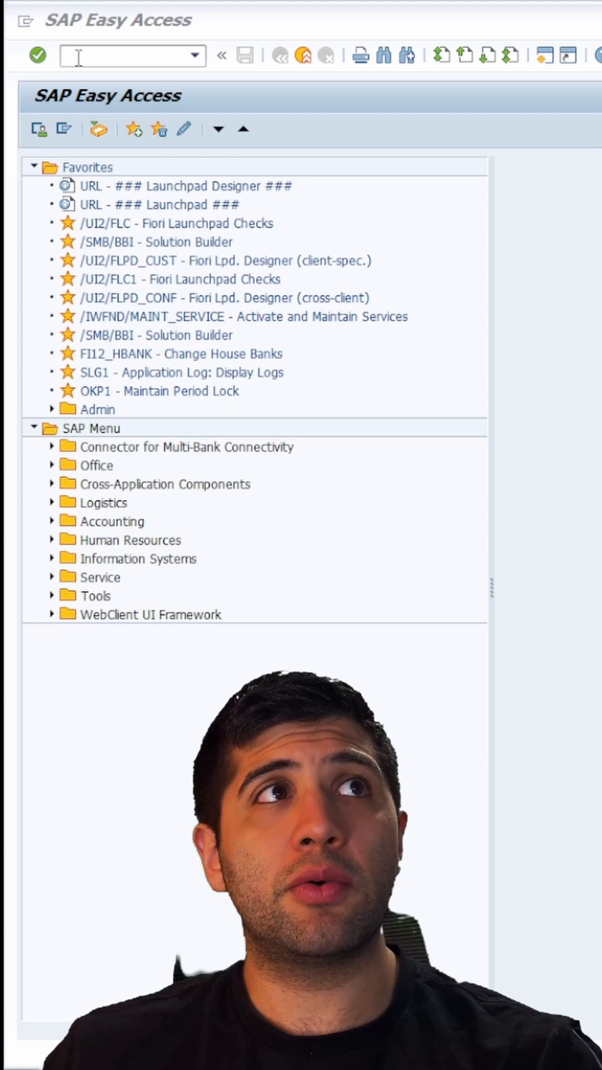
text(f-02)
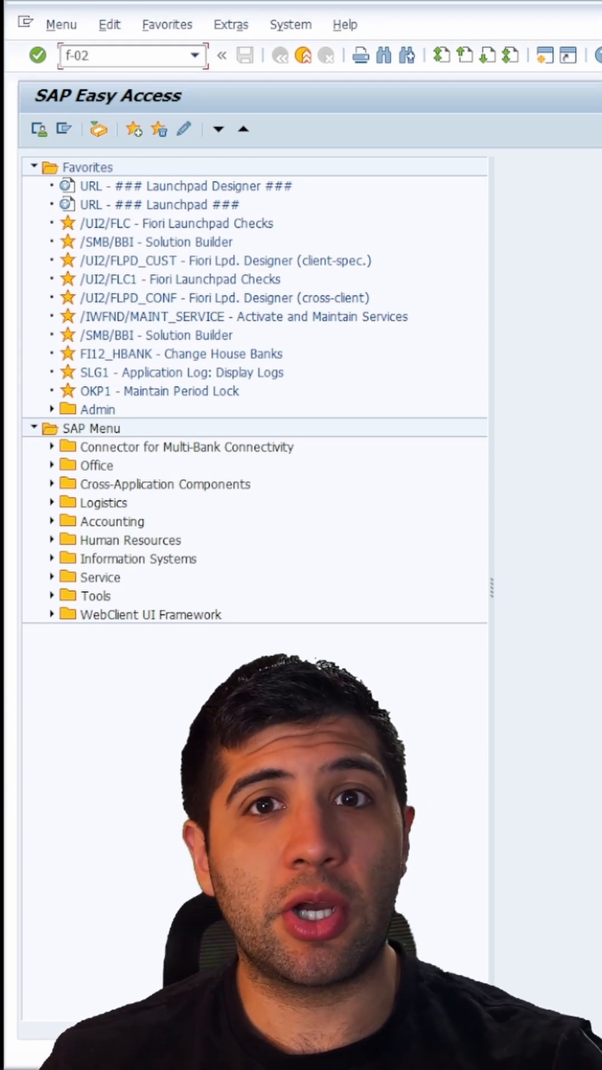
Launch F-02 and start the first line item with posting key 40 on Petty Cash account 10010000.
key(Enter)
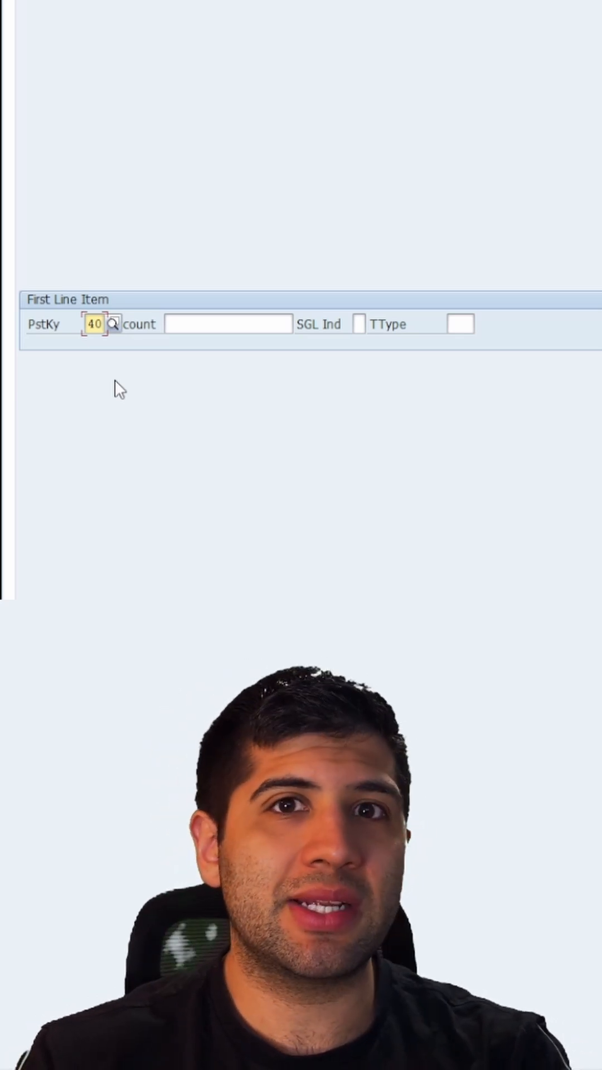
click(228, 324)
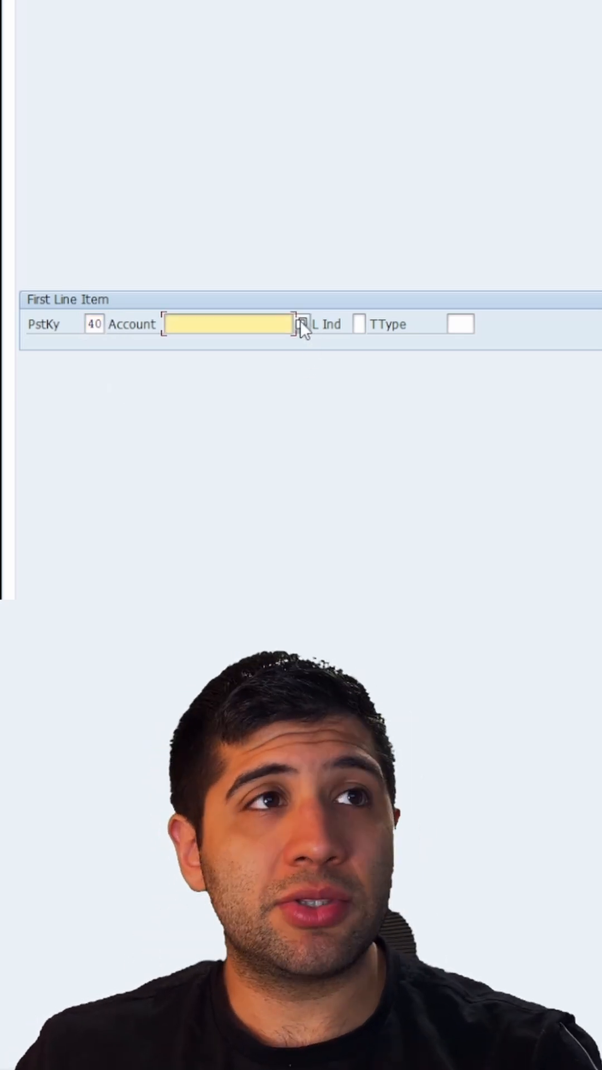
click(301, 325)
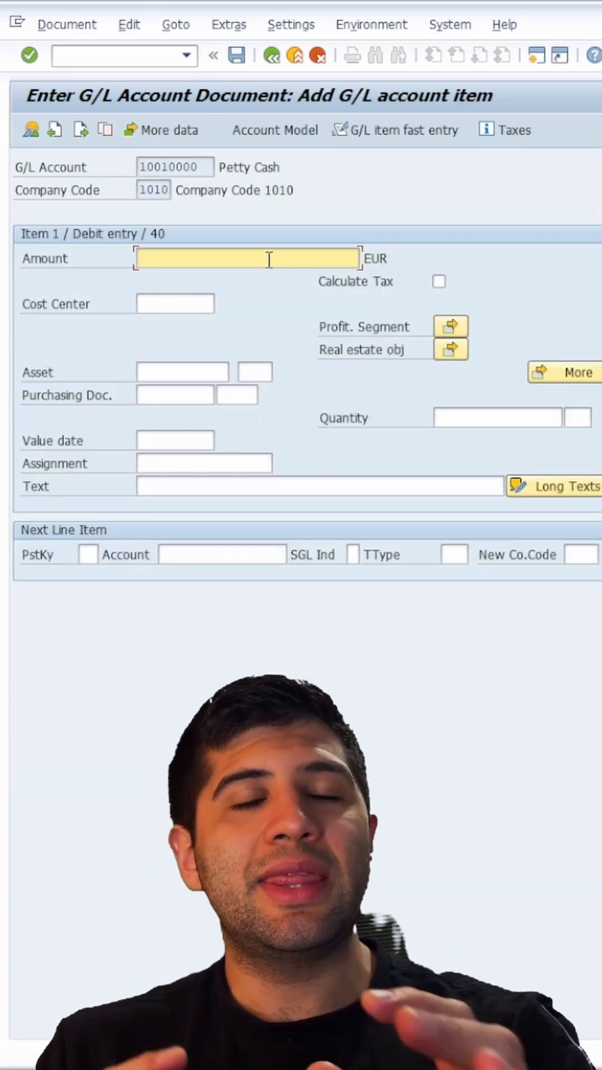
Enter amount 200 EUR on the Petty Cash debit item and confirm it.
text(200)
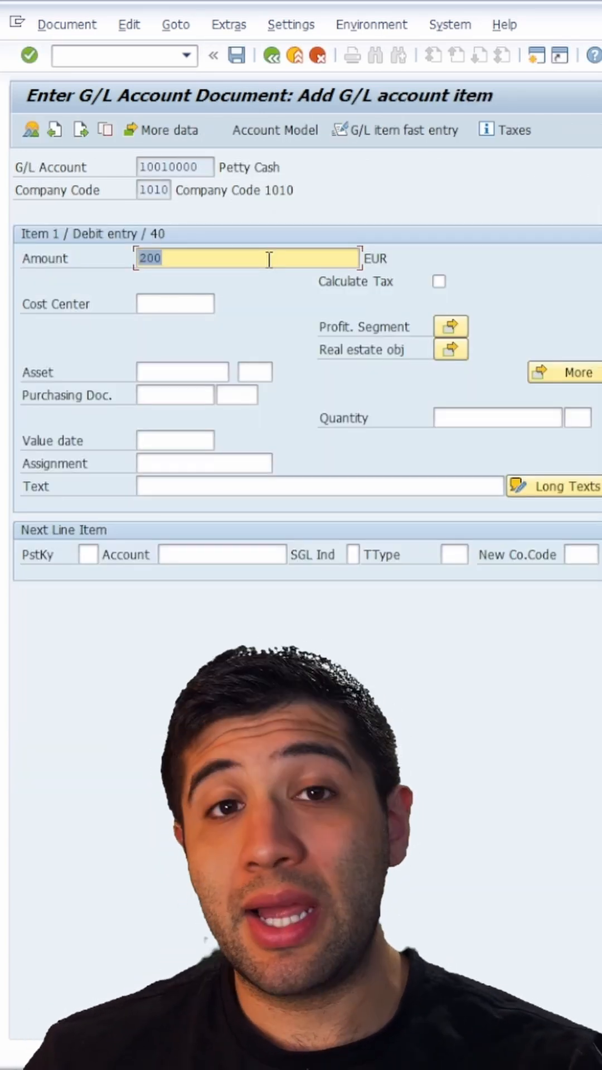
click(174, 303)
text(10101201)
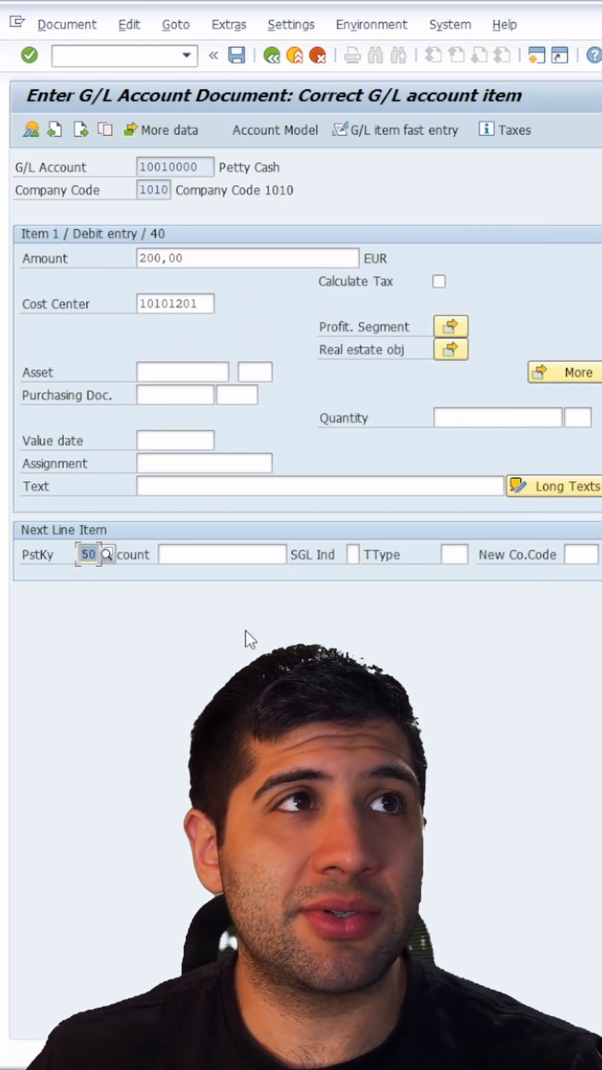
Add the 200 EUR credit line to bank account 11001000 with key 50 and post the document.
click(109, 554)
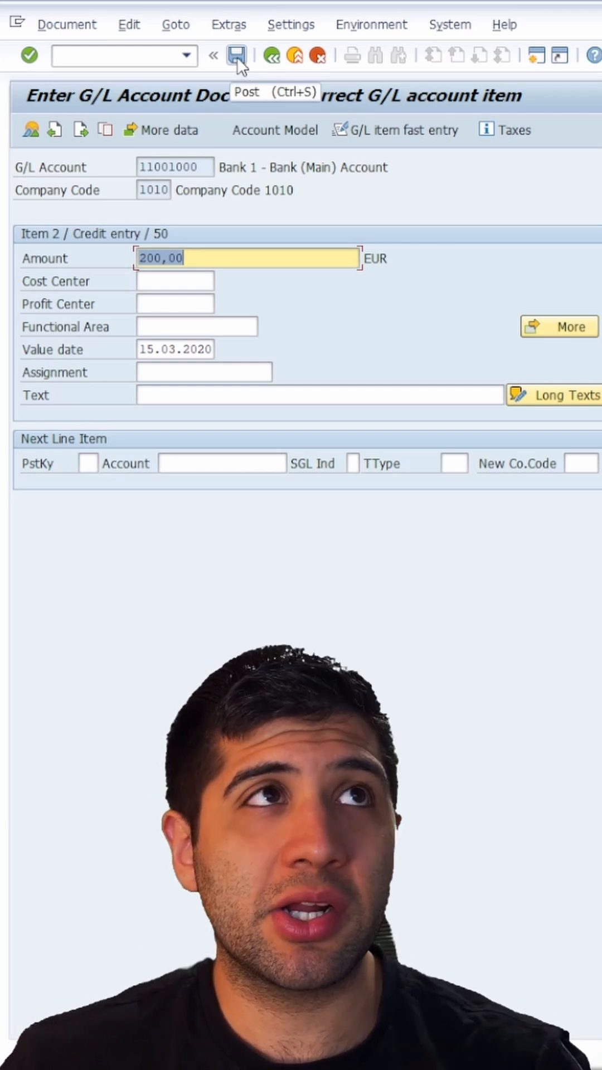
click(236, 56)
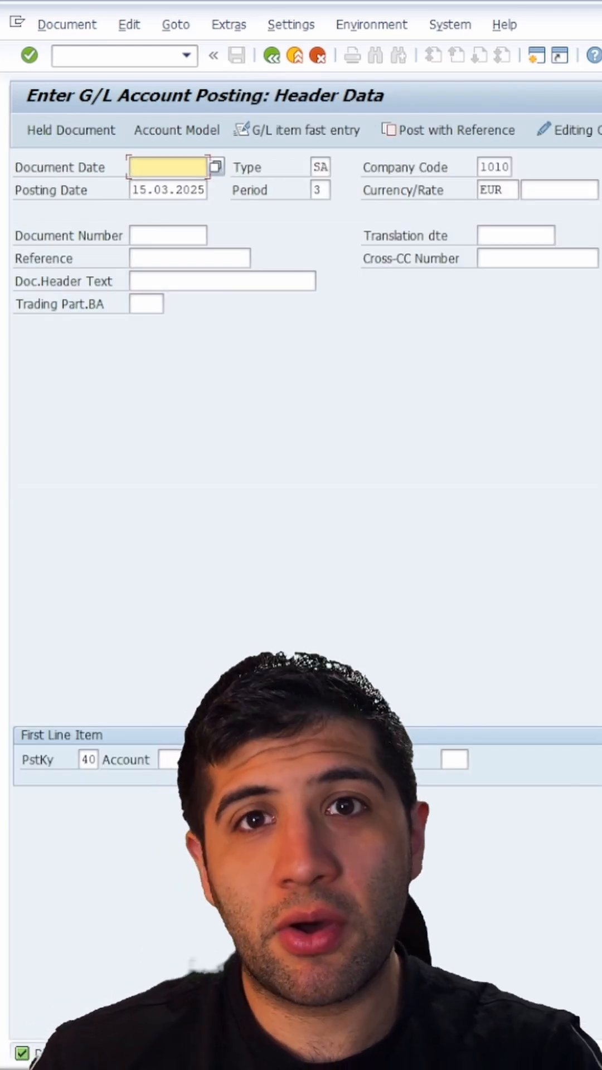